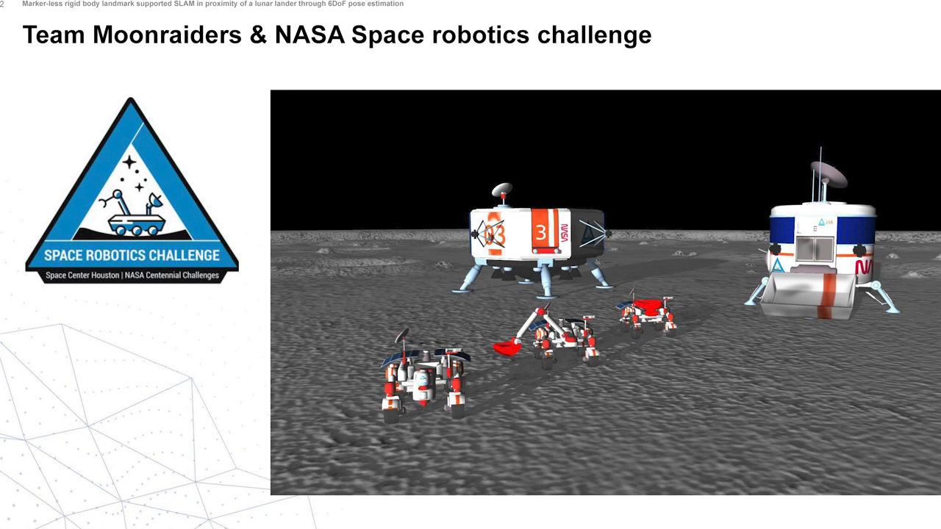
# Step: Advance from Team Moonraiders to the Problem We Aim To Address slide with panels A–D
pyautogui.press('right')
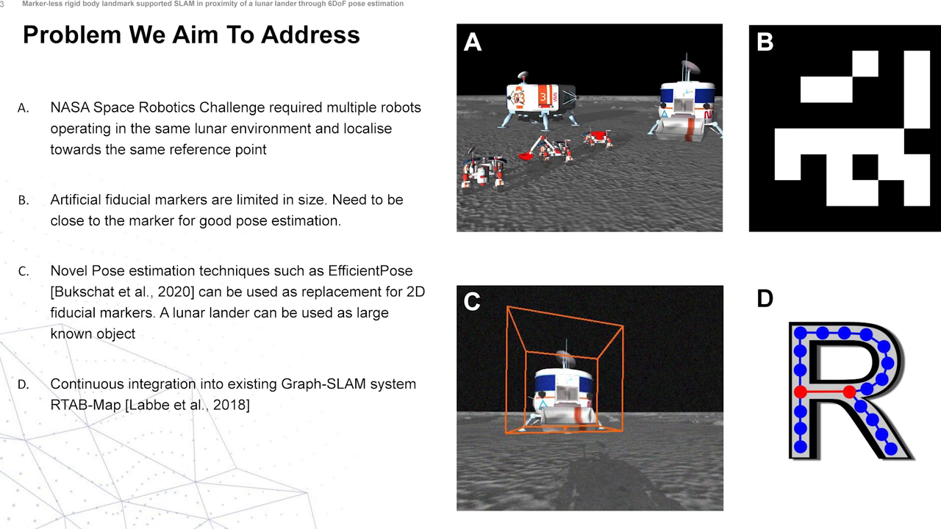
# Step: Advance to the Pose Estimation Accuracy slide with its ground-truth versus prediction plot
pyautogui.press('Right')
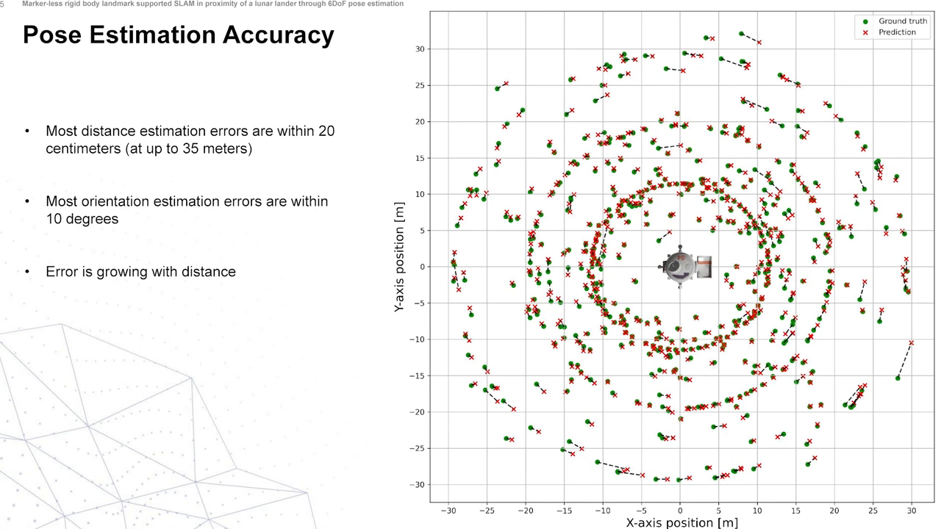
# Step: Advance through the Graph-SLAM diagram slide to Graph-SLAM With Custom Landmarks
pyautogui.press('Right')
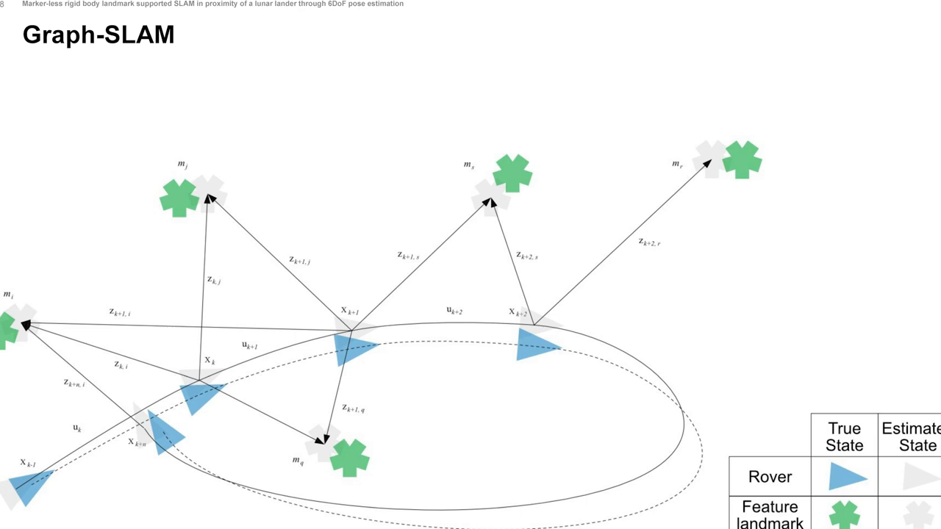
pyautogui.press('right')
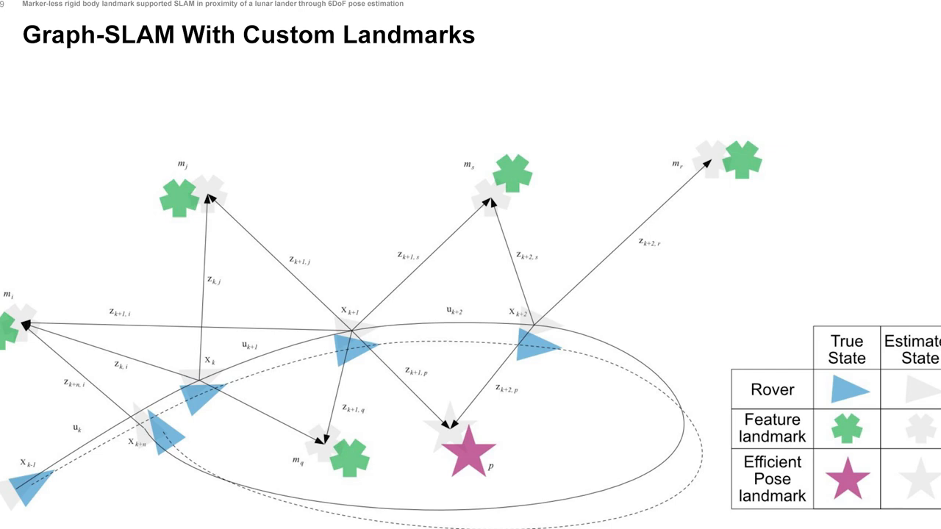
# Step: Advance to the SLAM implementation slide on RTAB-Map with g2o and custom landmarks
pyautogui.press('Right')
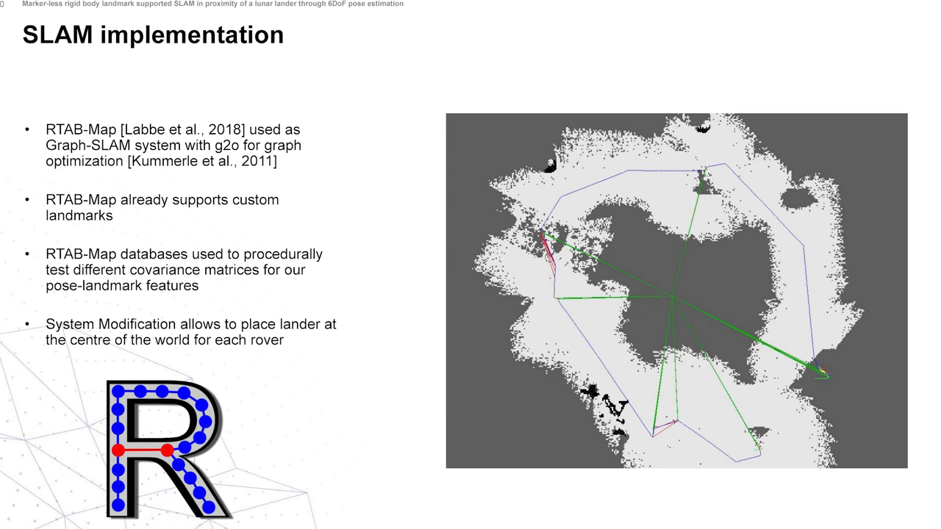
# Step: Advance to the Resulting Trajectory Estimates slide comparing estimates against ground truth
pyautogui.press('Right')
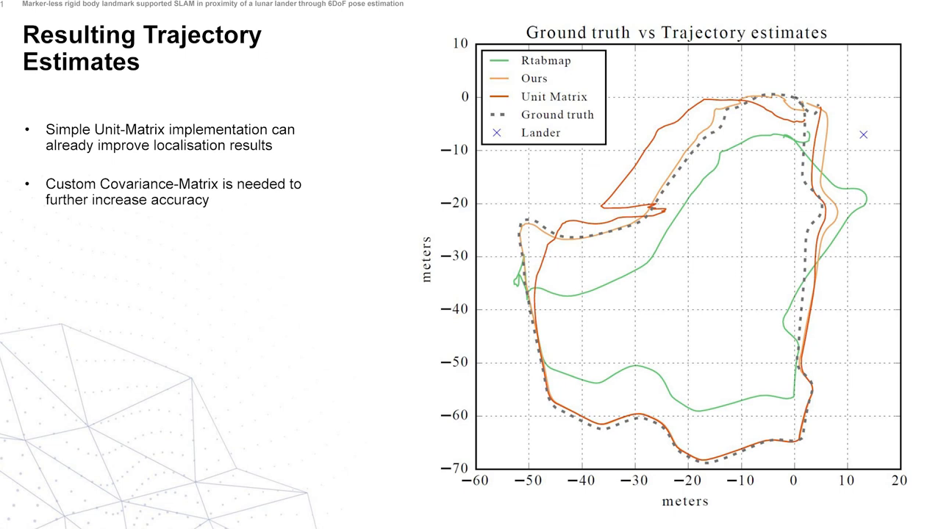
# Step: Advance to the Resulting Trajectory Error slide with the 23-traverse RMSE table
pyautogui.press('right')
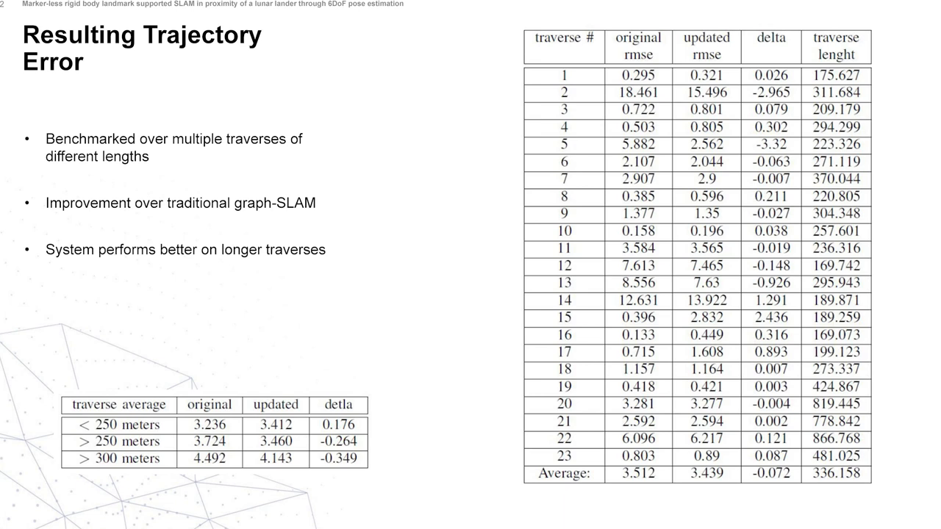
# Step: Advance through the Results slide to the closing Questions? slide
pyautogui.press('Right')
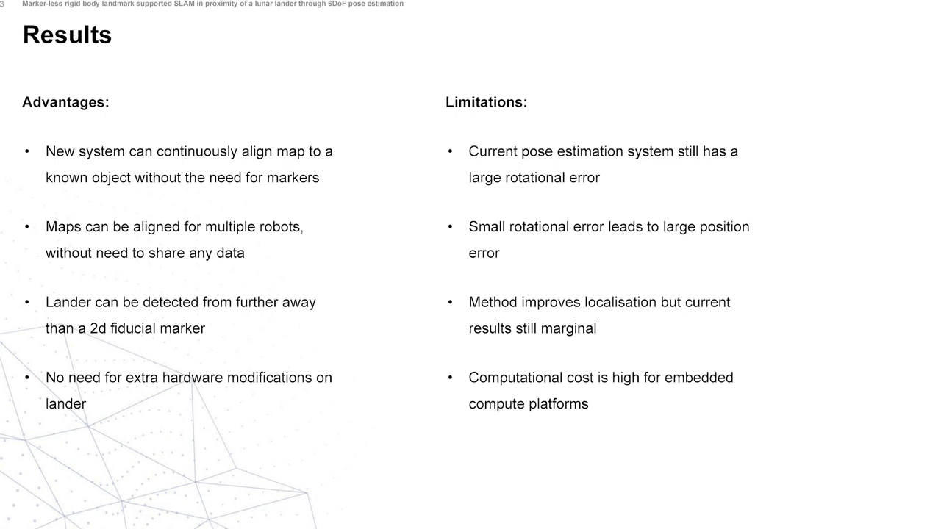
pyautogui.press('right')
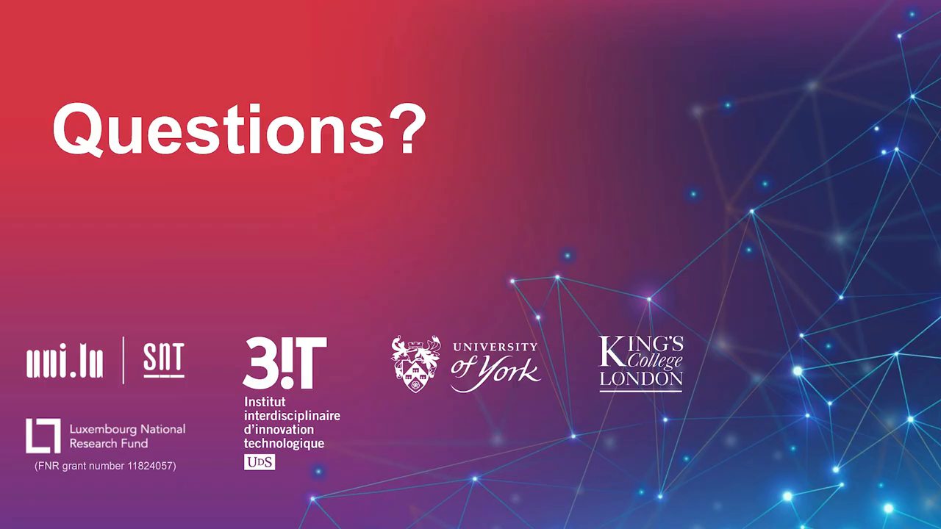